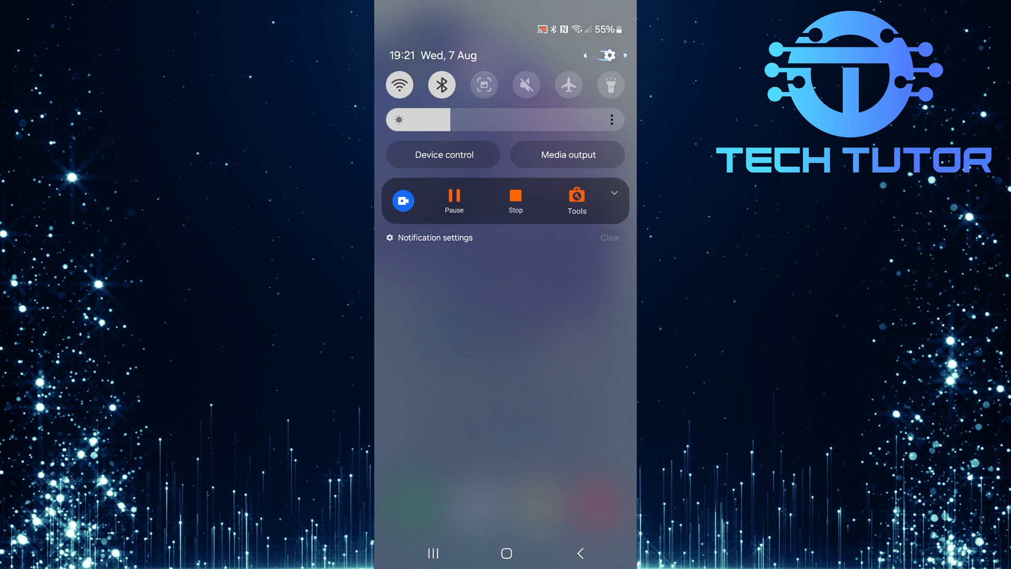
Reach the phone's Settings list from the shade gear, scrolled down to Apps.
{"action": "left_click", "coordinate": [607, 55]}
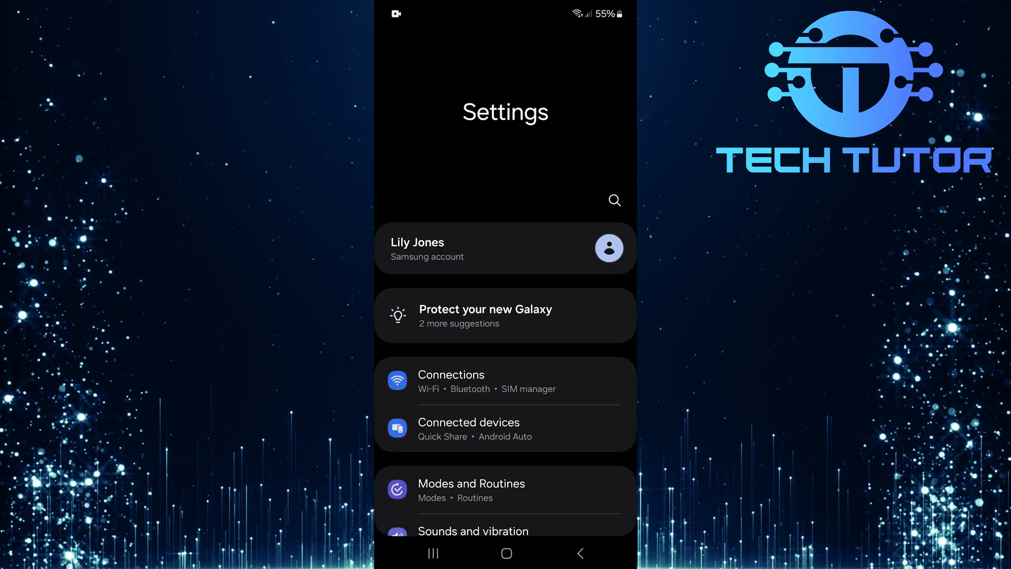
{"action": "scroll", "scroll_direction": "down", "scroll_amount": 3}
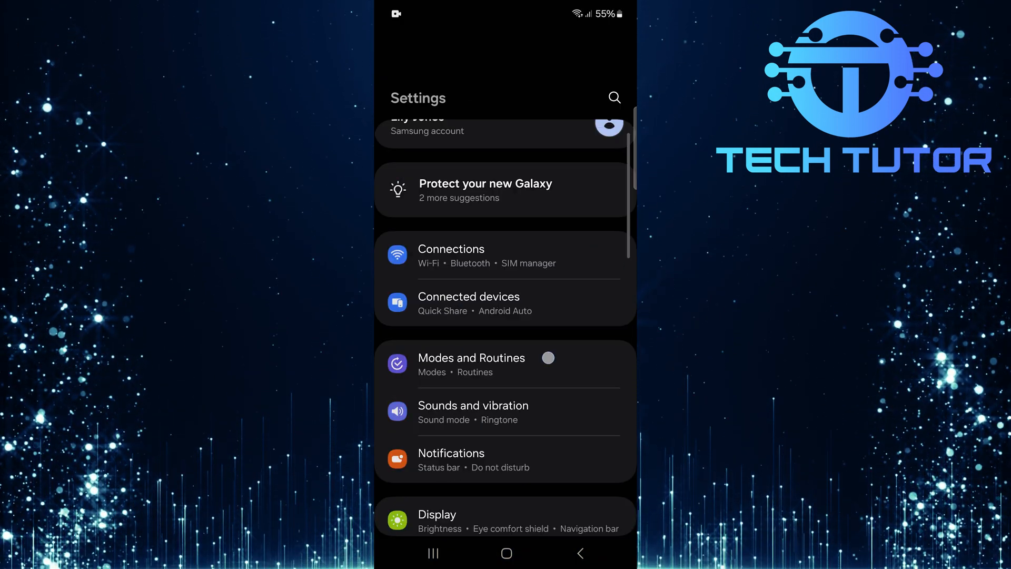
{"action": "scroll", "scroll_direction": "down", "scroll_amount": 3}
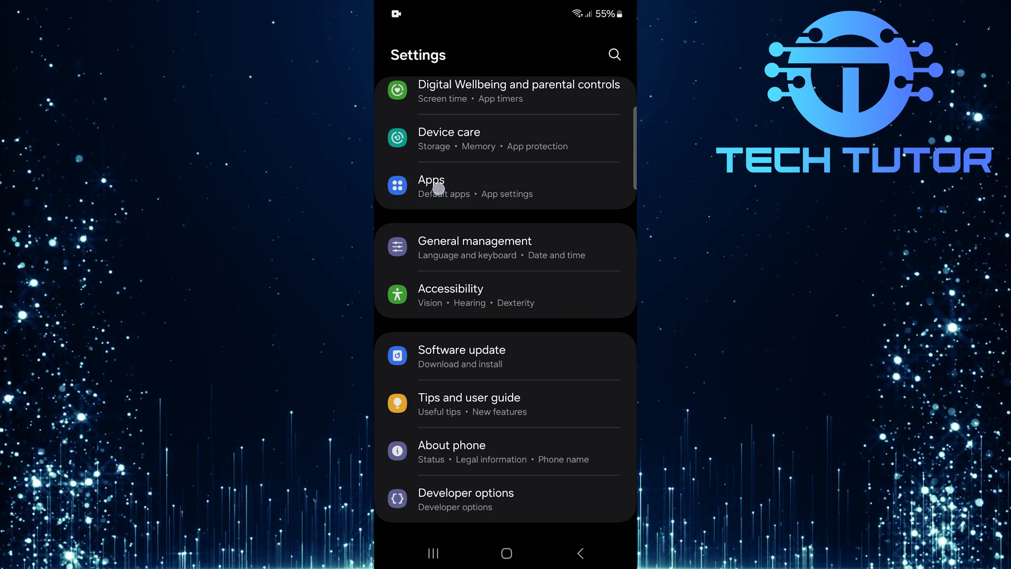
Find Messenger among installed apps and show its App info page.
{"action": "left_click", "coordinate": [432, 186]}
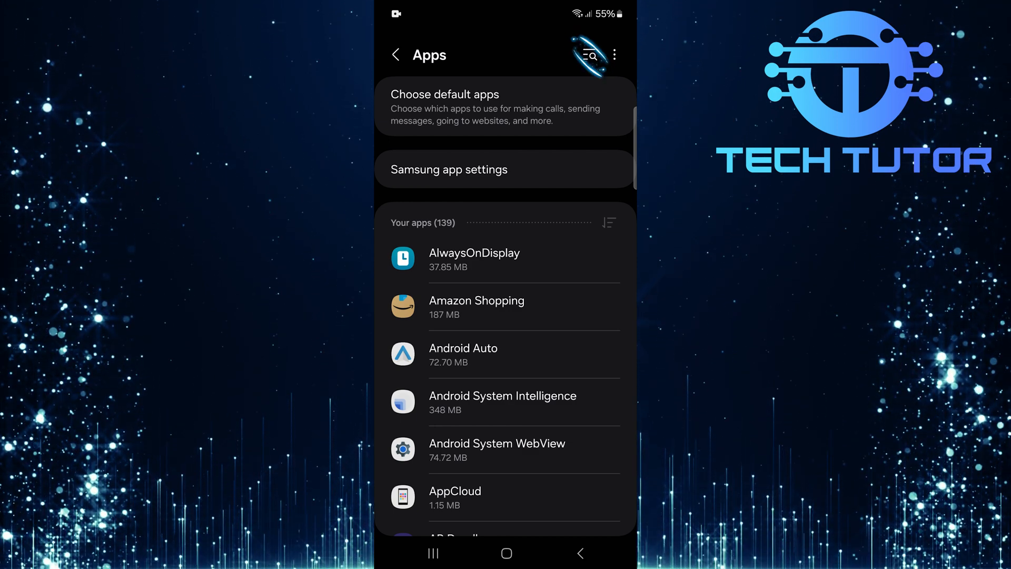
{"action": "left_click", "coordinate": [587, 54]}
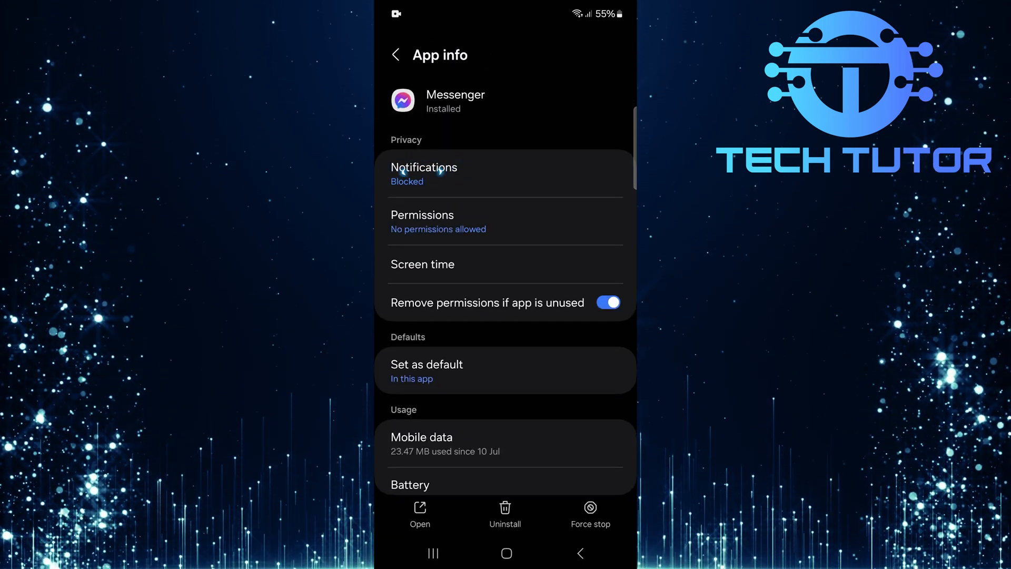
Switch on Allow notifications for Messenger, with alerts, lock screen, badge and pop-up enabled.
{"action": "left_click", "coordinate": [423, 173]}
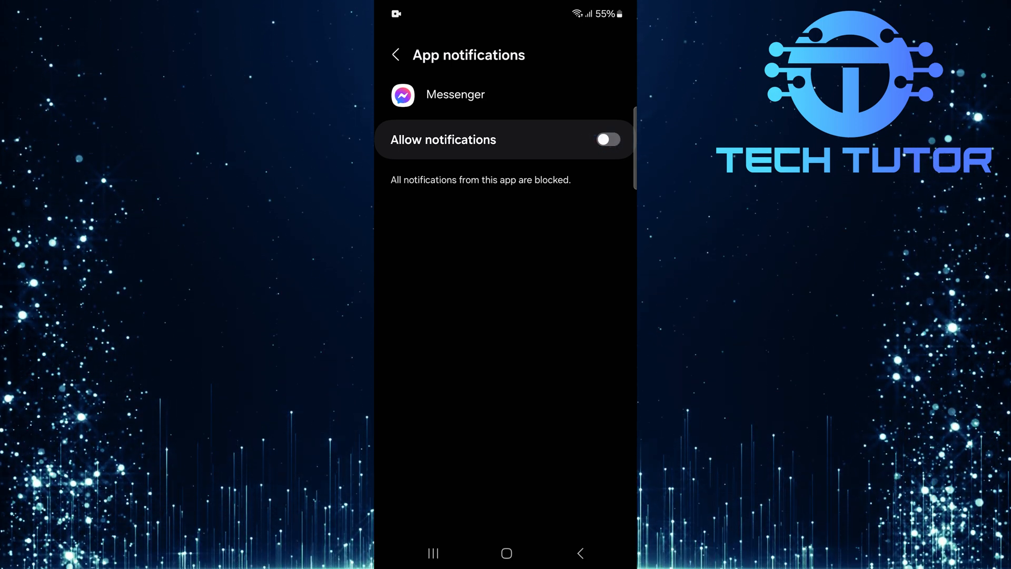
{"action": "left_click", "coordinate": [605, 139]}
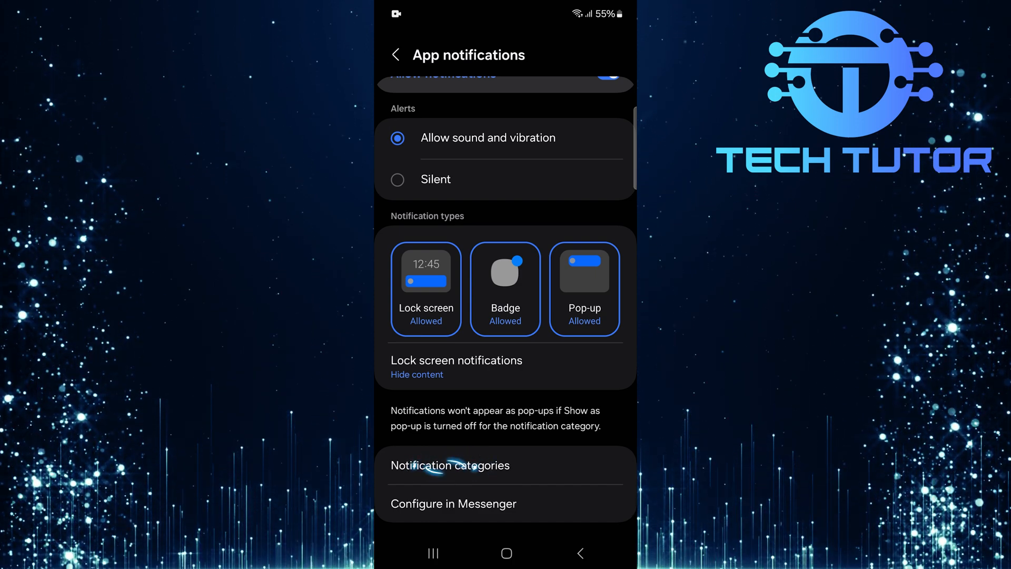
{"action": "left_click", "coordinate": [449, 464]}
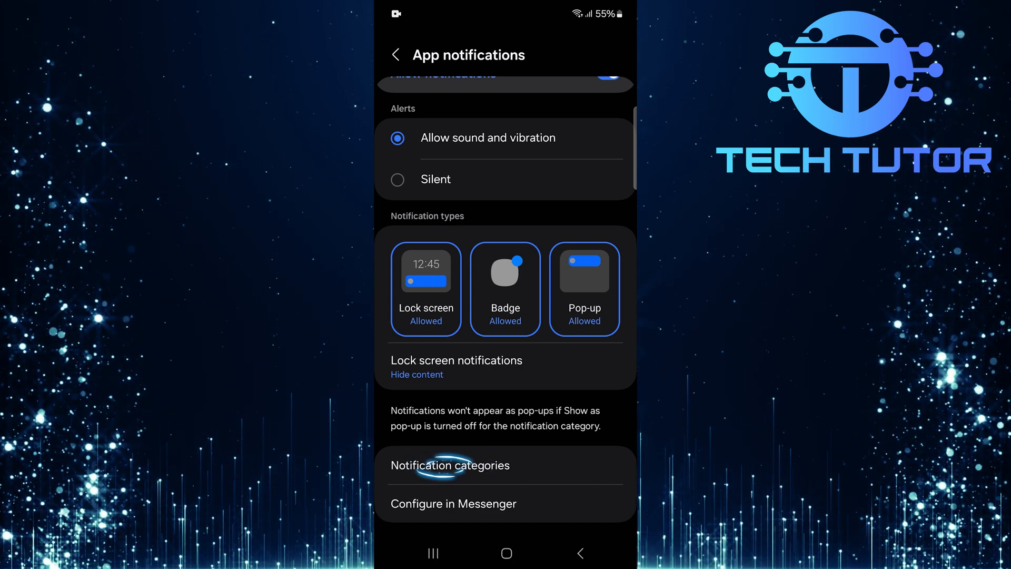
Show Messenger's notification categories down to the Activity indicators section.
{"action": "left_click", "coordinate": [450, 465]}
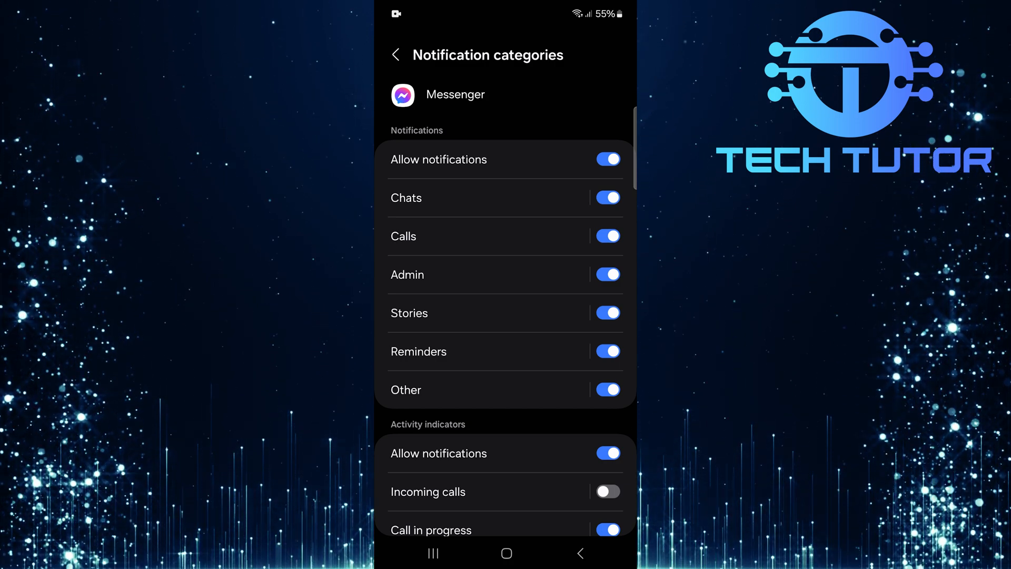
{"action": "scroll", "scroll_direction": "down", "scroll_amount": 3}
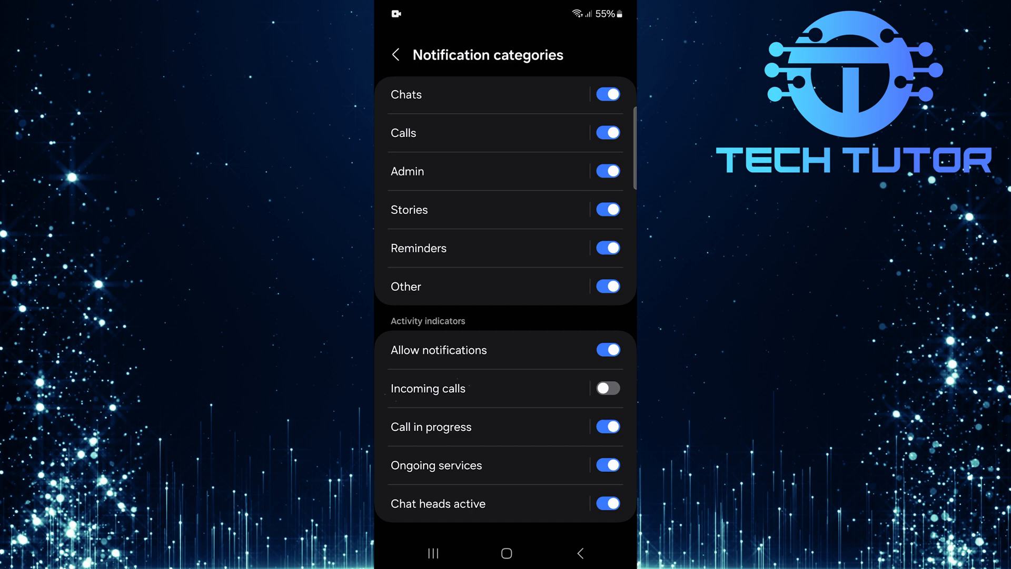
Allow notifications for the Incoming calls category, set to Alert with pop-up.
{"action": "left_click", "coordinate": [428, 388]}
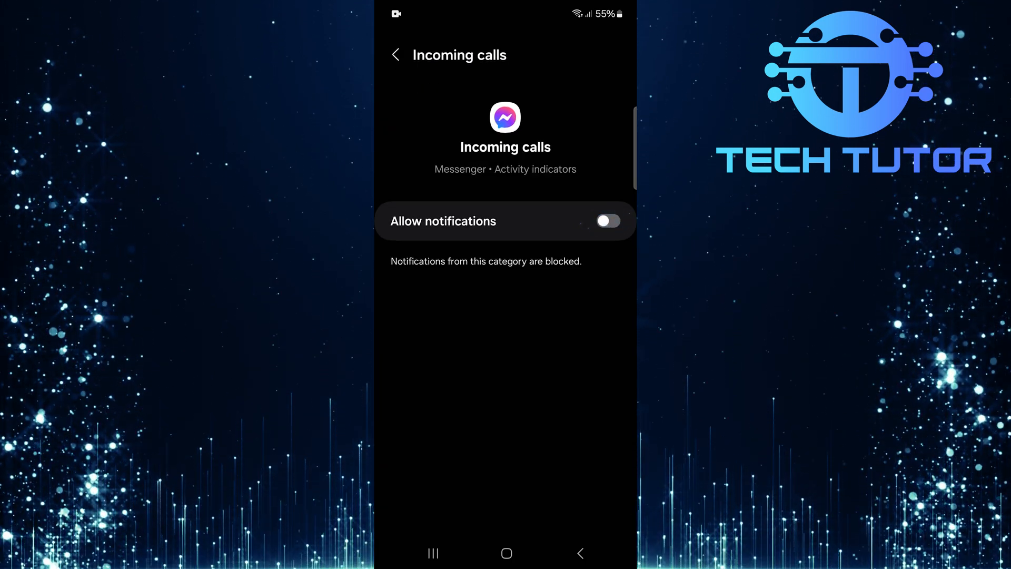
{"action": "left_click", "coordinate": [607, 220]}
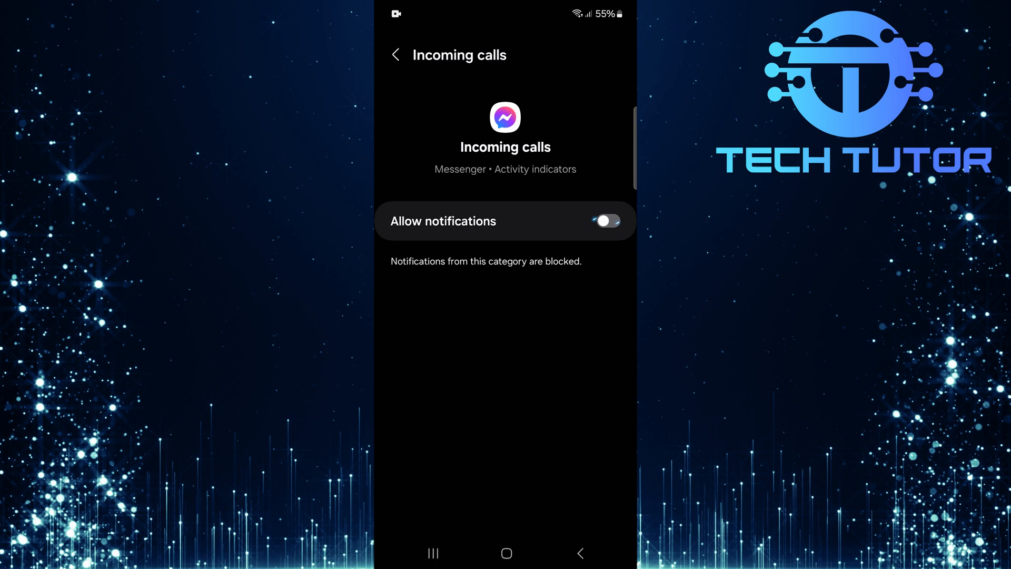
{"action": "left_click", "coordinate": [604, 220]}
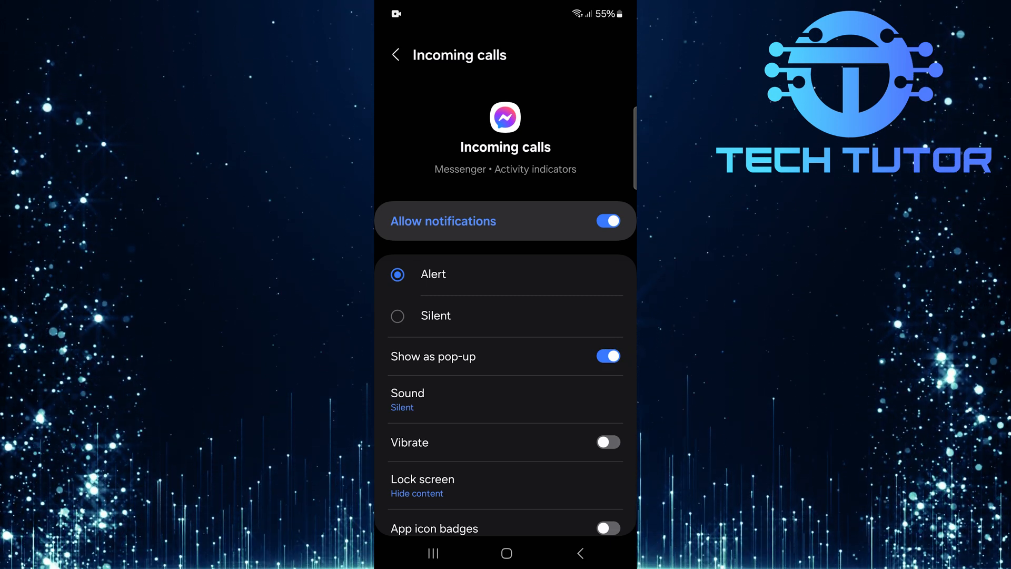
Set the Incoming calls notification sound to Cosmic Radio and return to the category page.
{"action": "left_click", "coordinate": [407, 398]}
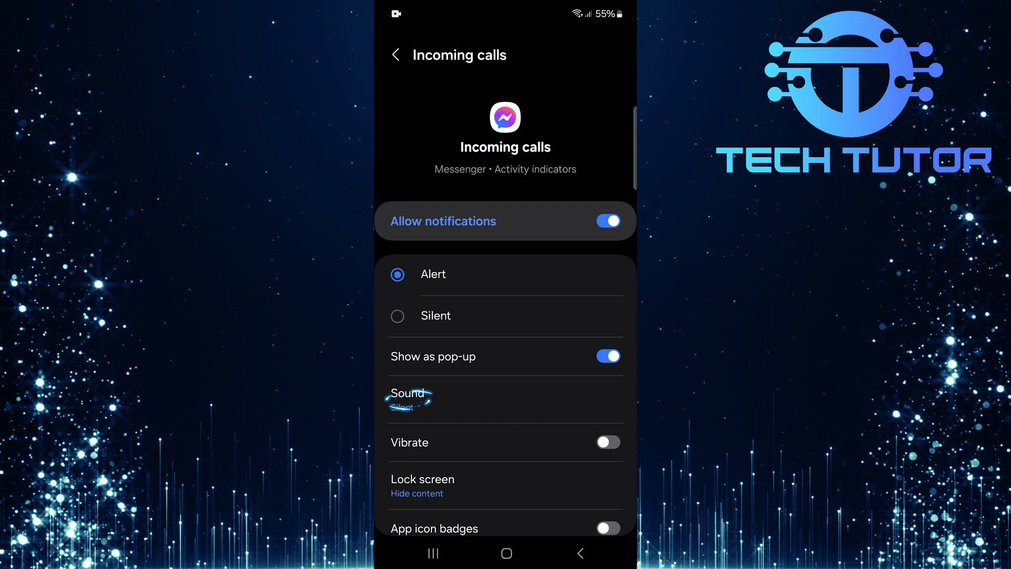
{"action": "left_click", "coordinate": [412, 398]}
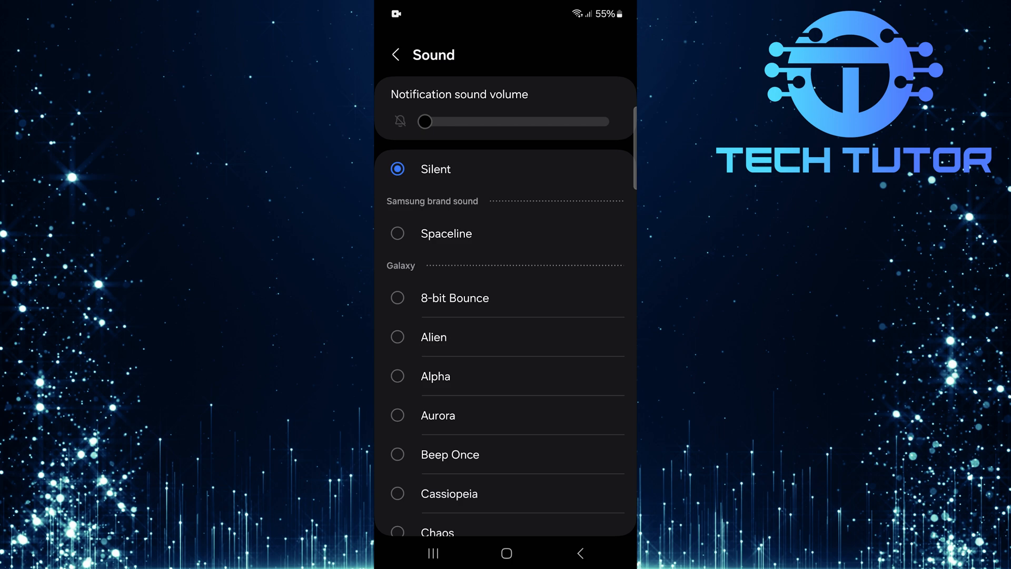
{"action": "scroll", "scroll_direction": "down", "scroll_amount": 3}
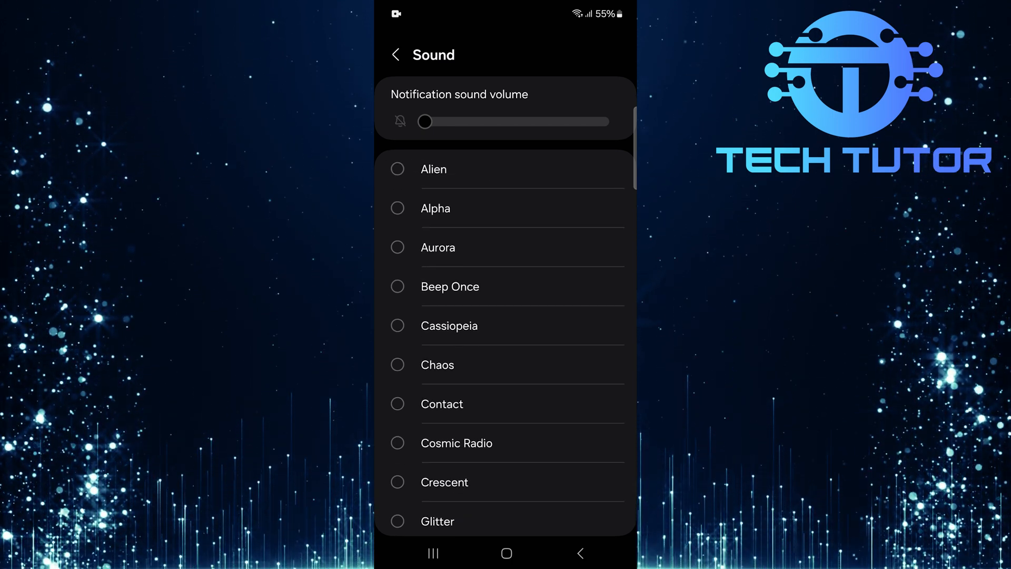
{"action": "left_click", "coordinate": [397, 443]}
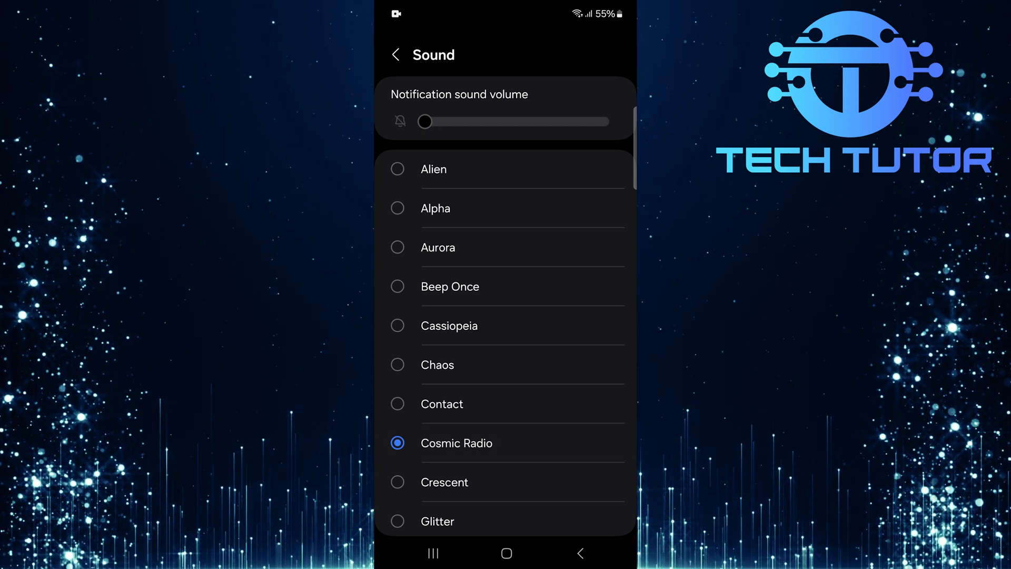
{"action": "left_click", "coordinate": [395, 54]}
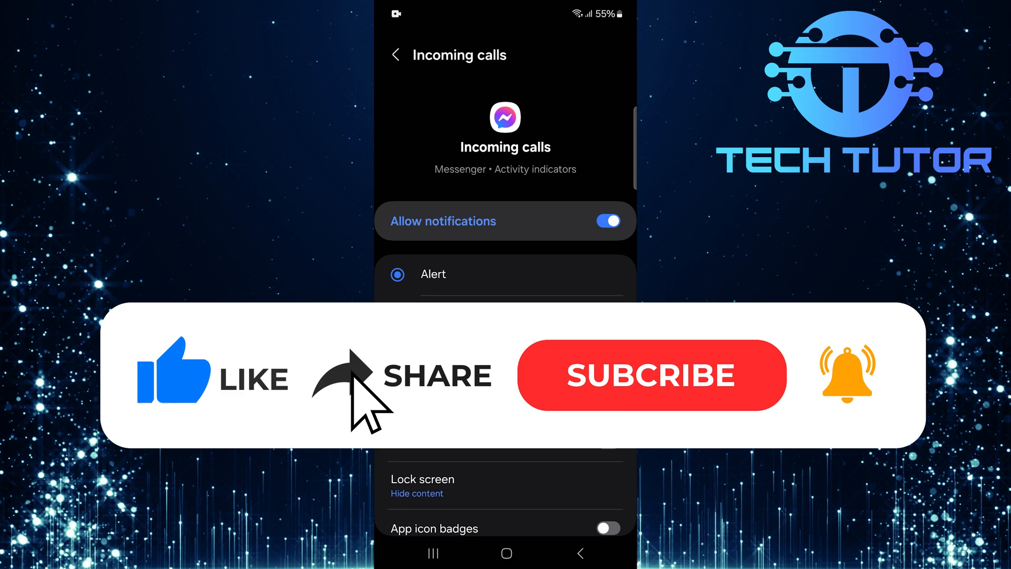
{"action": "left_click", "coordinate": [651, 374]}
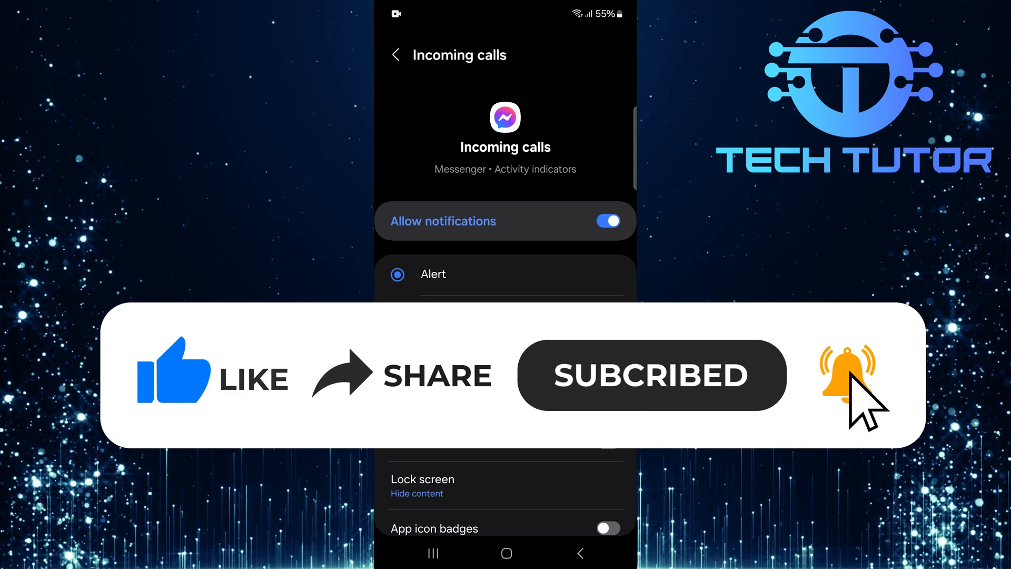